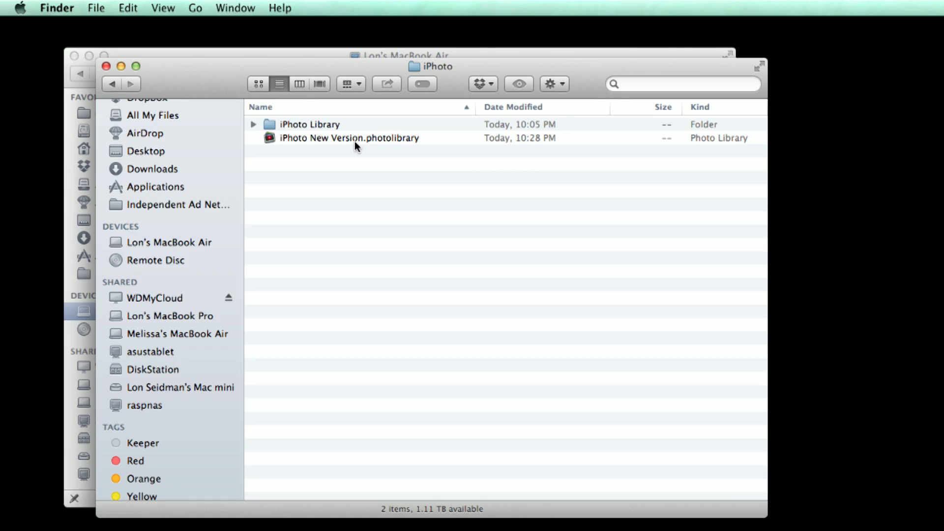
# - Rename the iPhoto Library folder to 'iPhoto Library.photolibrary' and accept the extension
pyautogui.click(348, 137)
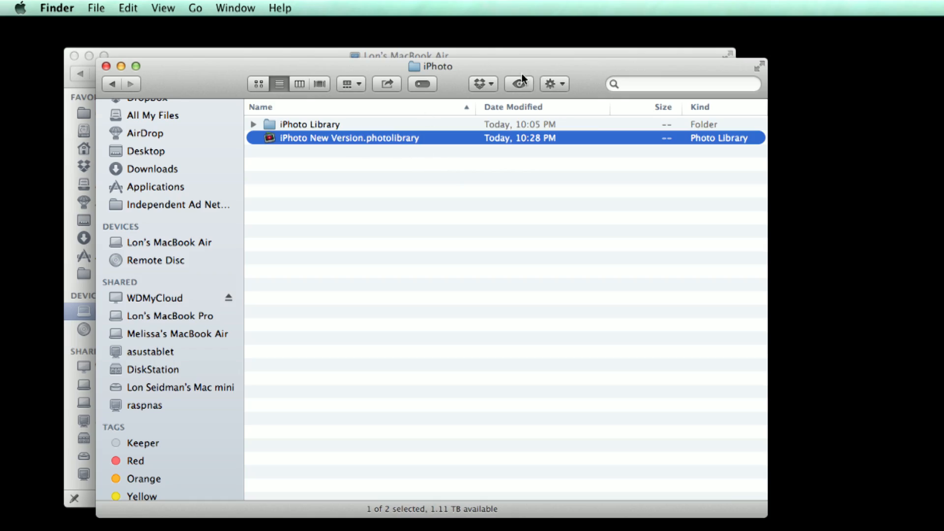
pyautogui.moveTo(367, 148)
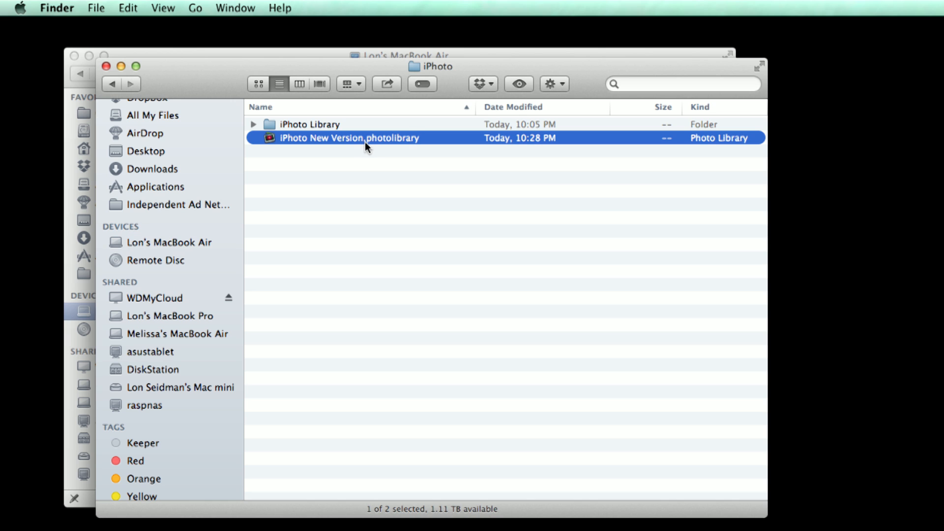
pyautogui.click(348, 137)
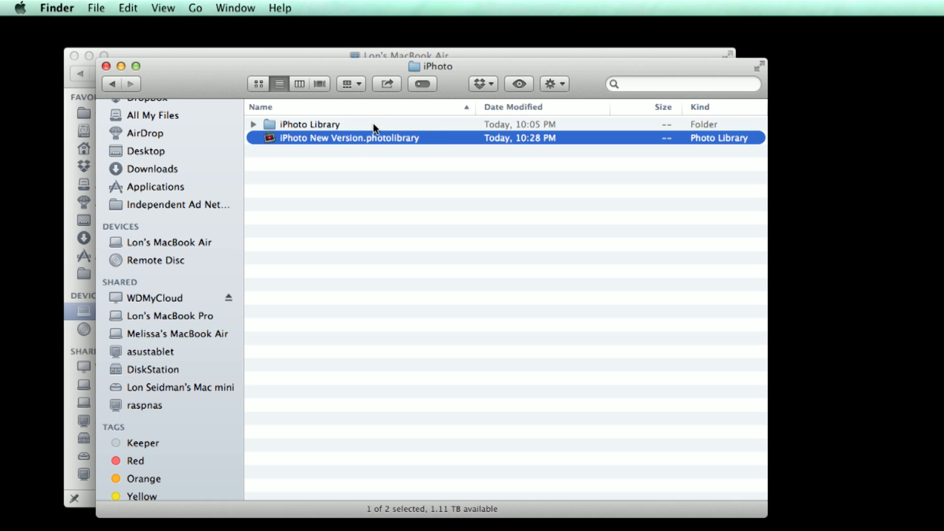
pyautogui.click(310, 123)
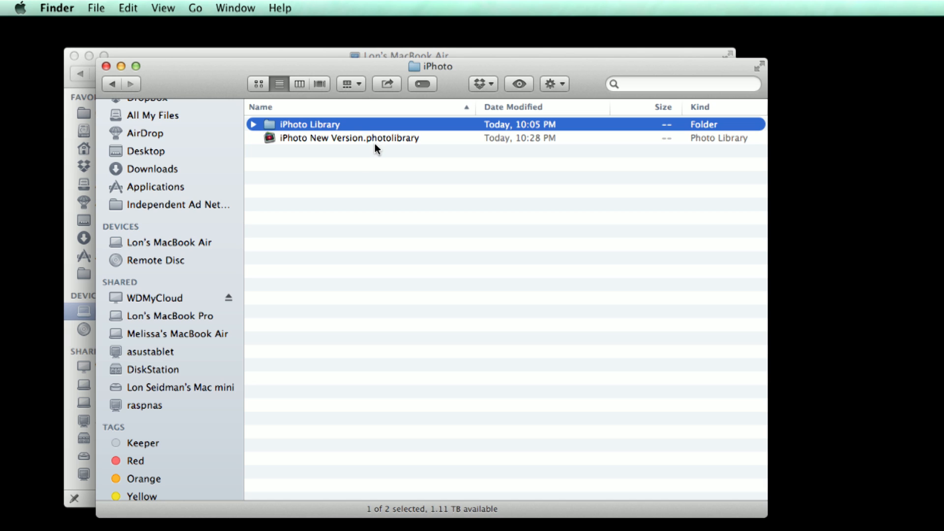
pyautogui.moveTo(353, 150)
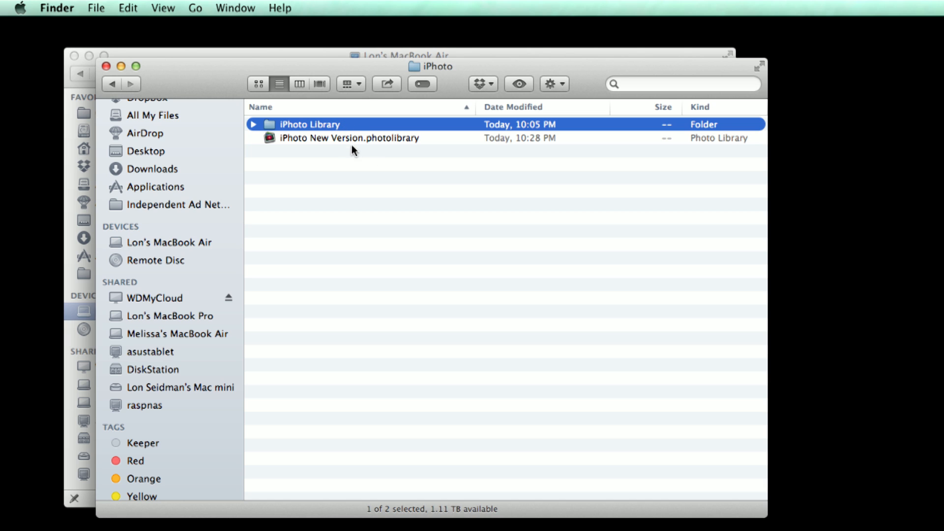
pyautogui.click(310, 124)
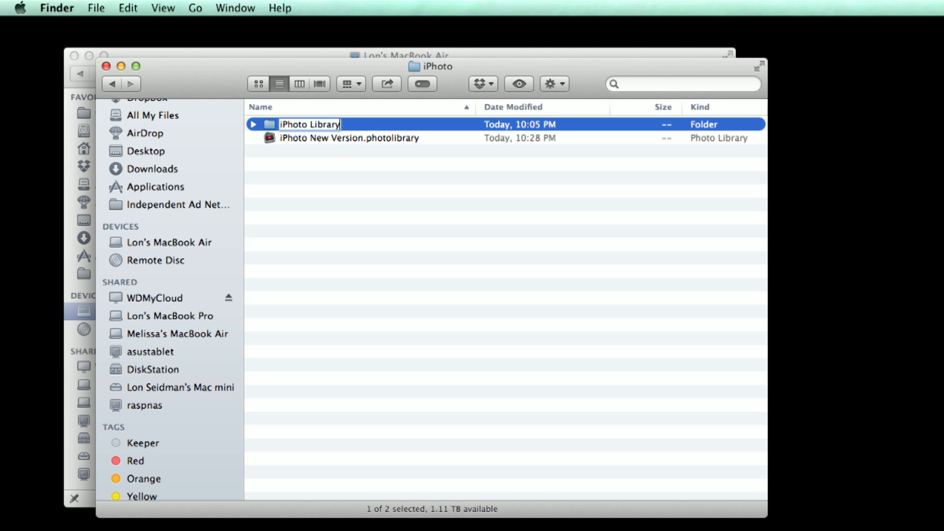
pyautogui.write('.photol')
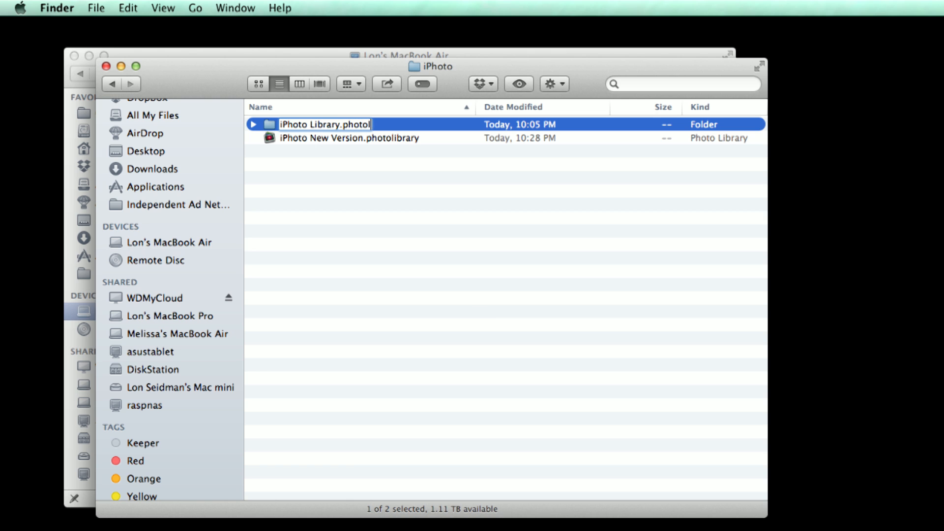
pyautogui.press('Return')
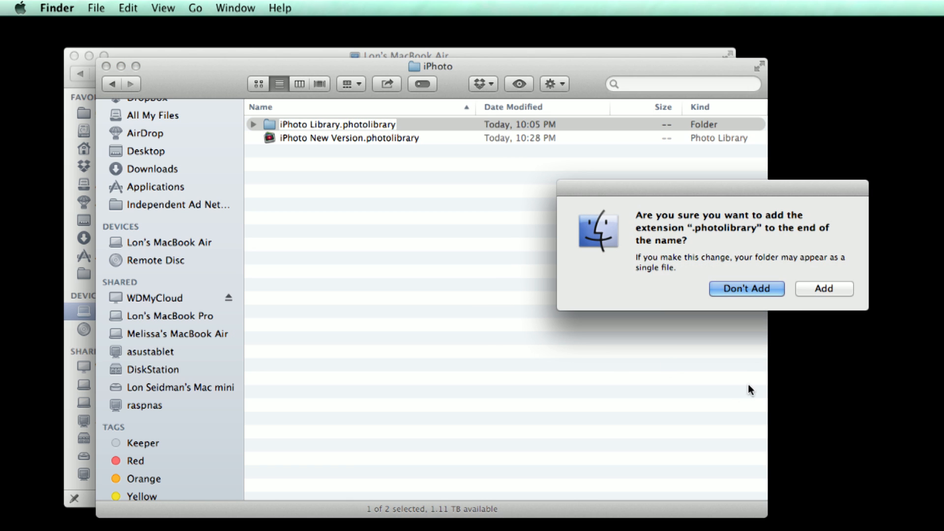
pyautogui.click(823, 289)
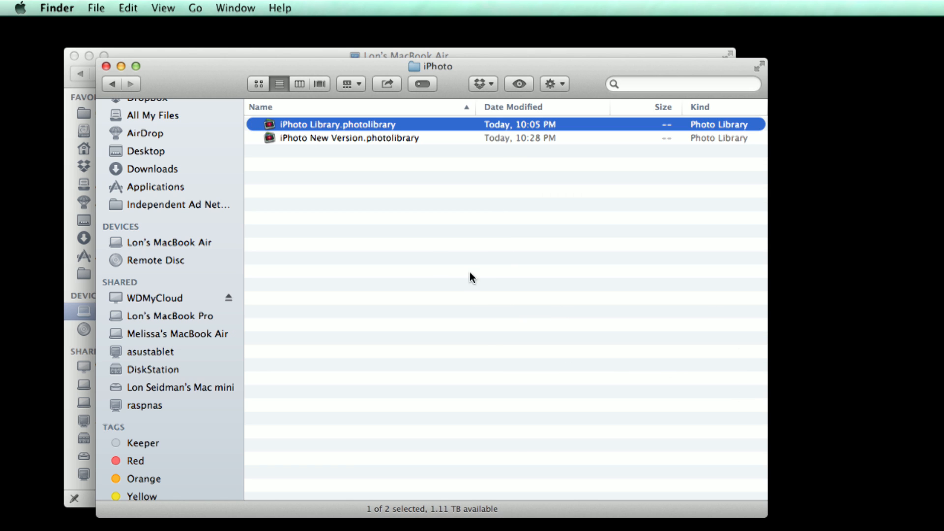